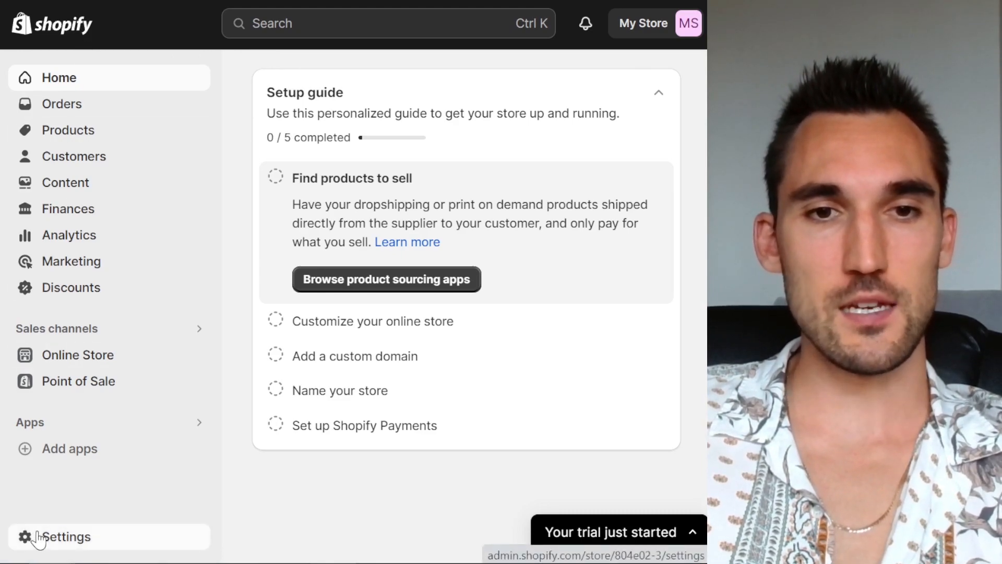
# Go from the admin sidebar Settings into the Domains page and review its options
pyautogui.click(67, 537)
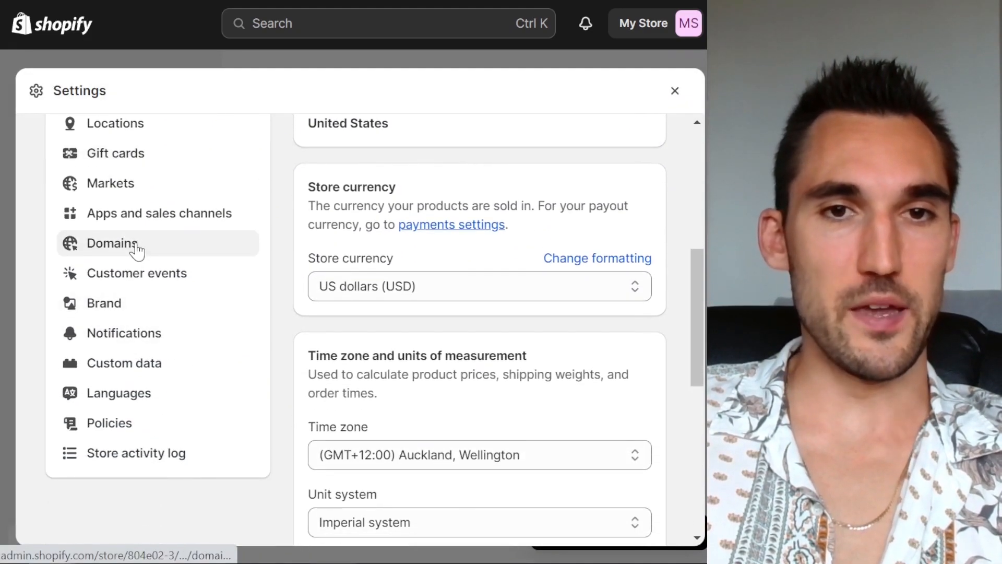
pyautogui.click(113, 243)
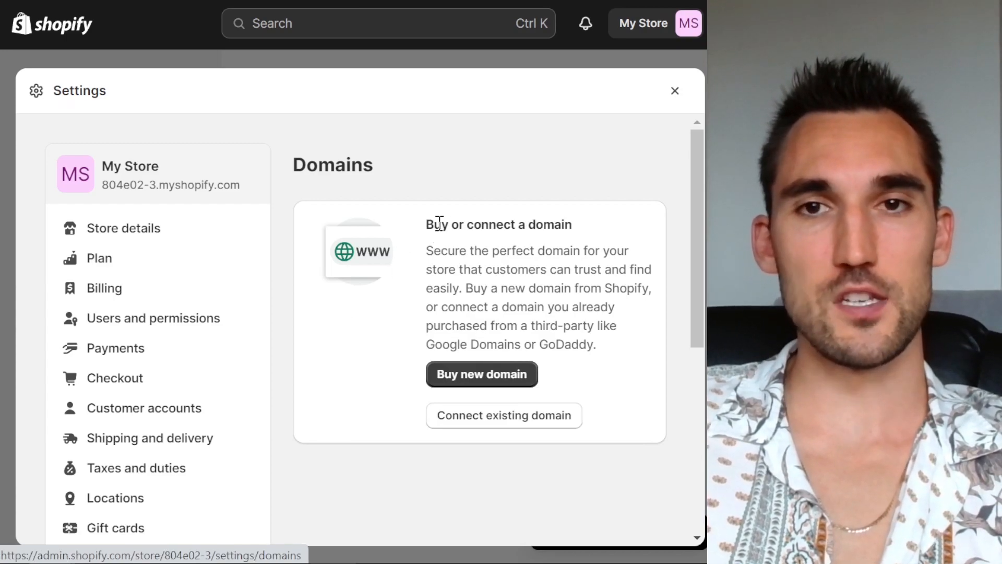
pyautogui.moveTo(459, 94)
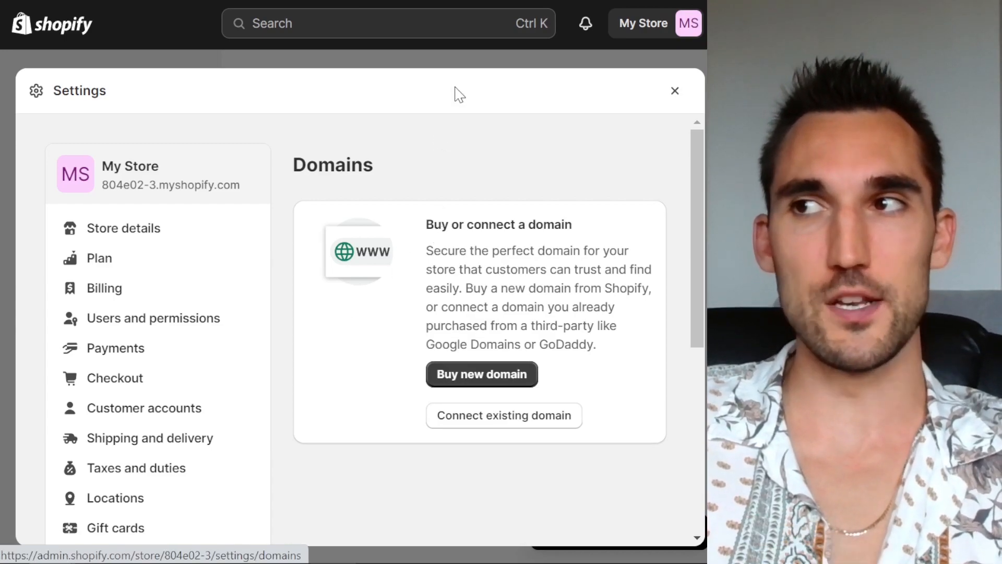
pyautogui.scroll(-3)
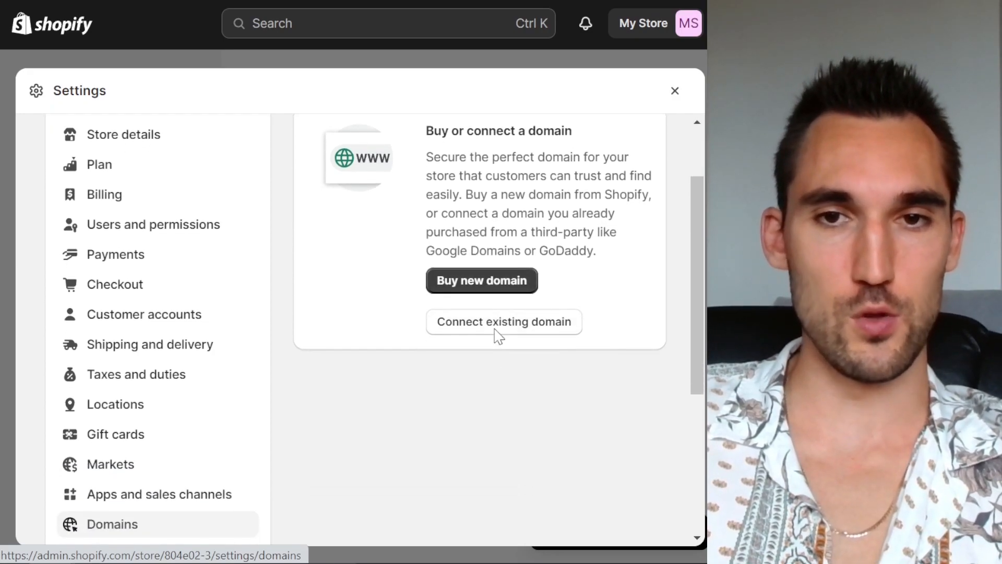
# Connect existing domain shop.nefariousracing.com and continue to its connection steps
pyautogui.click(503, 321)
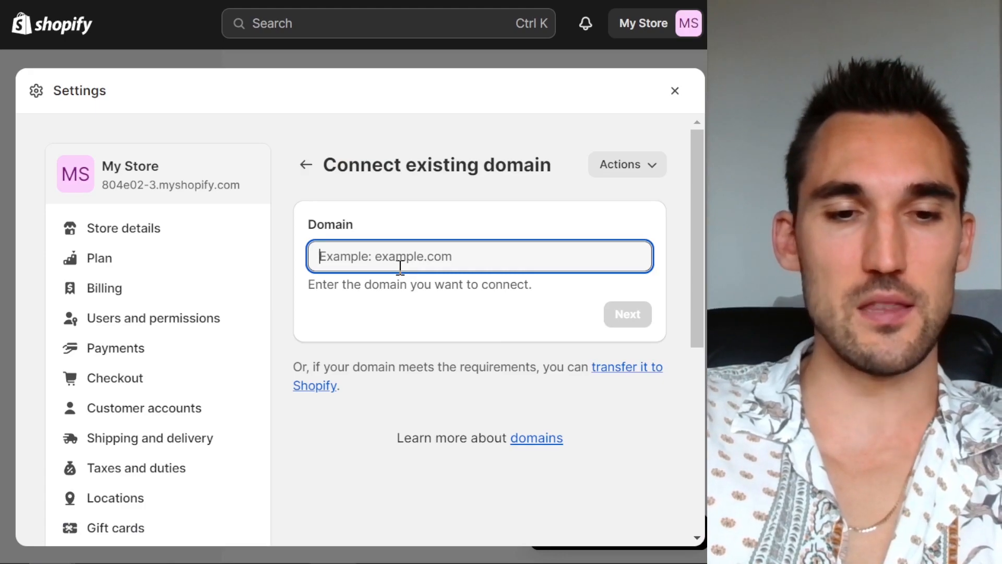
pyautogui.write('shop')
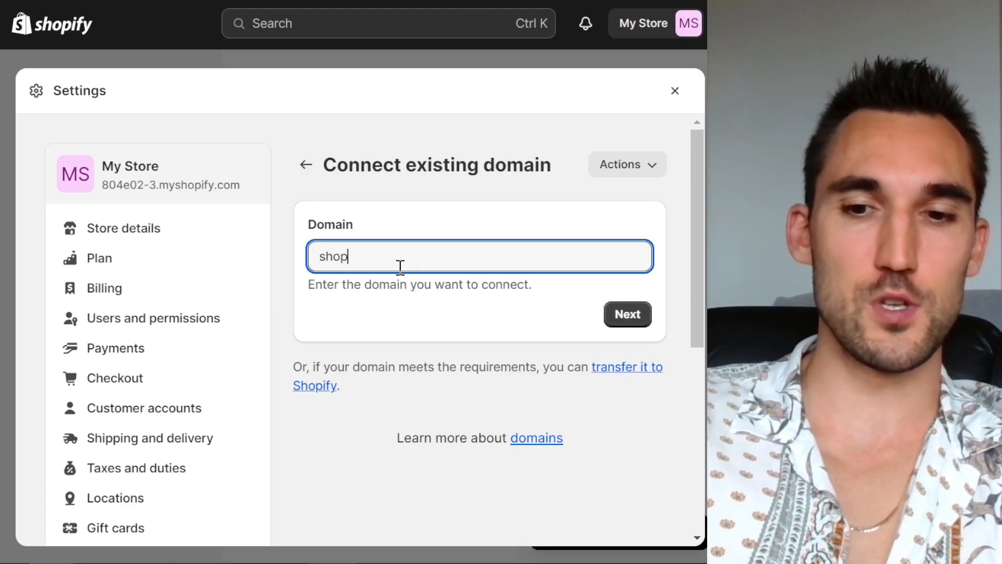
pyautogui.write('.nefariousr')
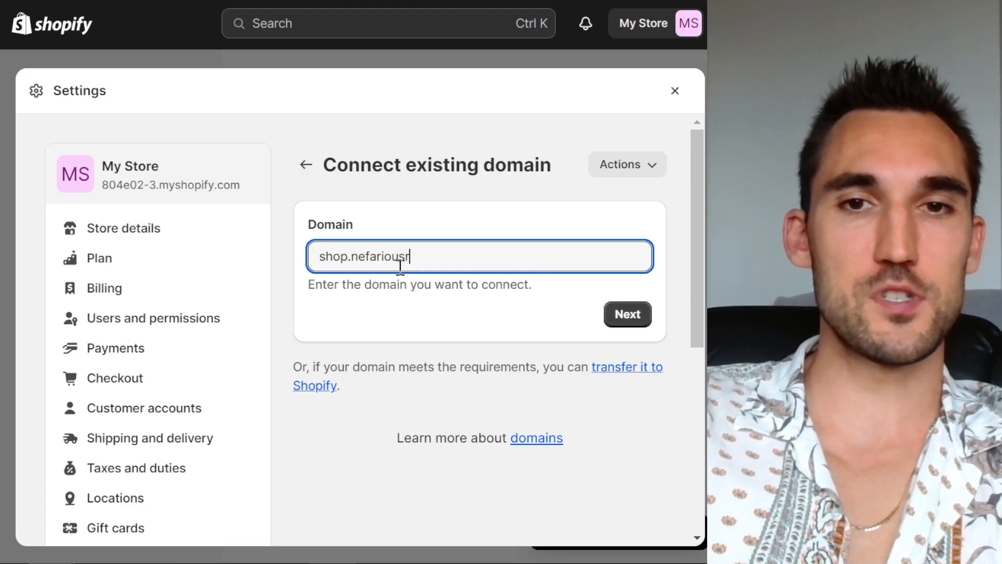
pyautogui.write('acing.com')
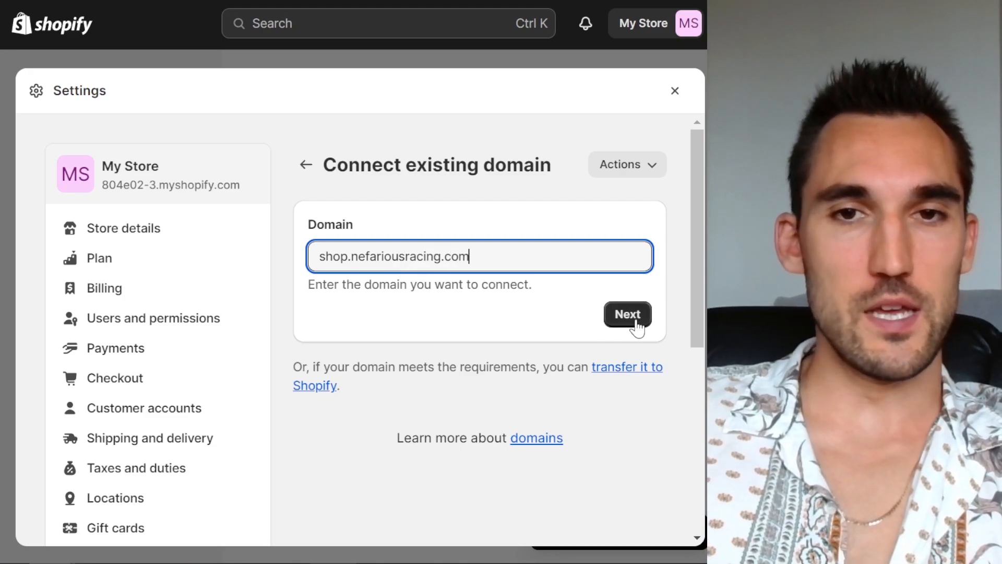
pyautogui.click(627, 314)
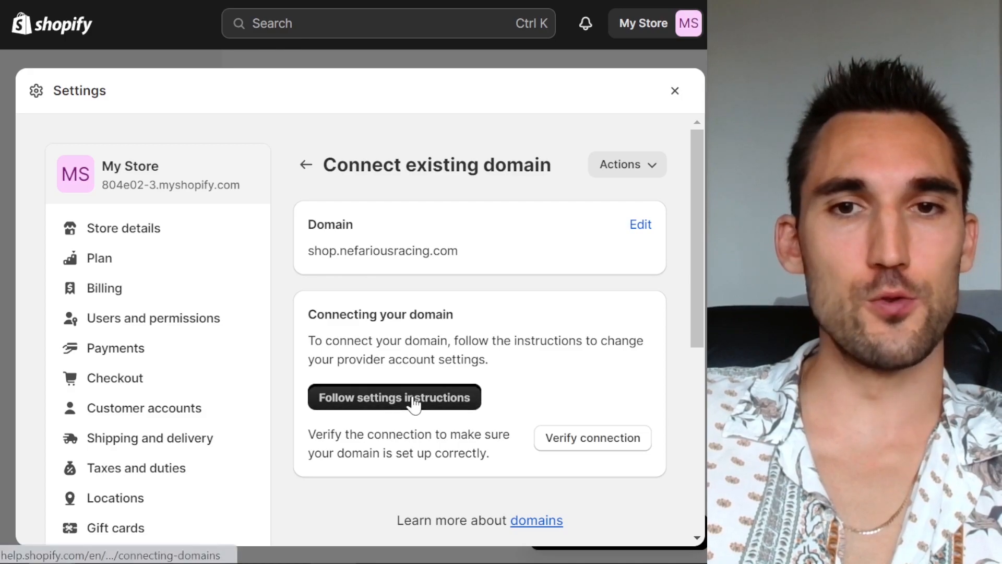
# Follow the help links through Next steps and Add subdomains to the third-party subdomain guide
pyautogui.click(395, 396)
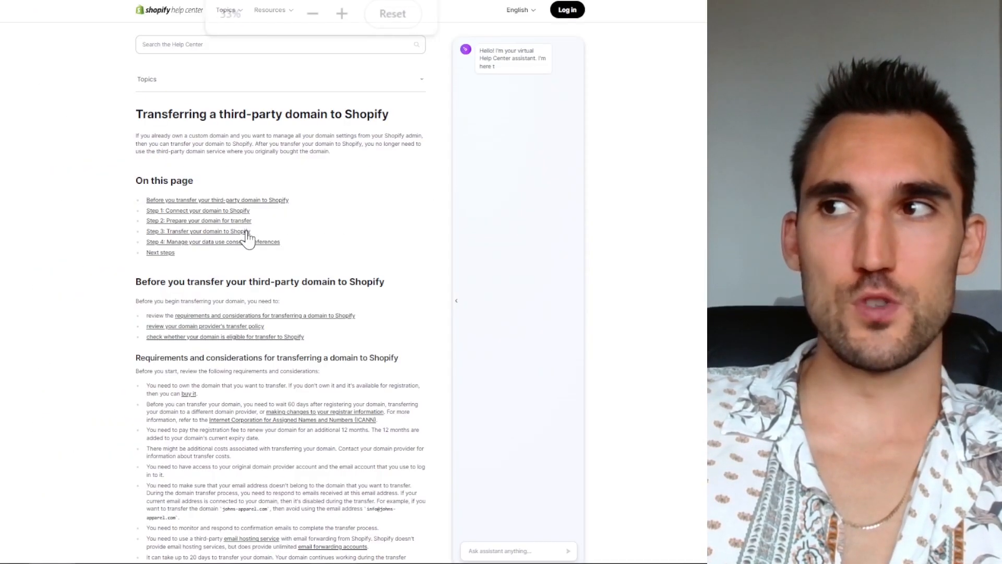
pyautogui.click(341, 14)
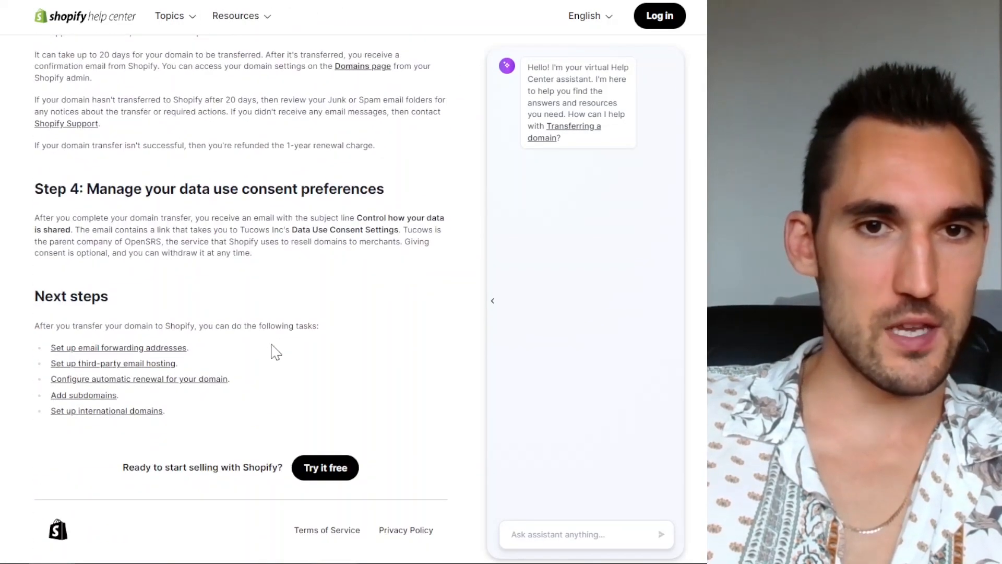
pyautogui.moveTo(84, 395)
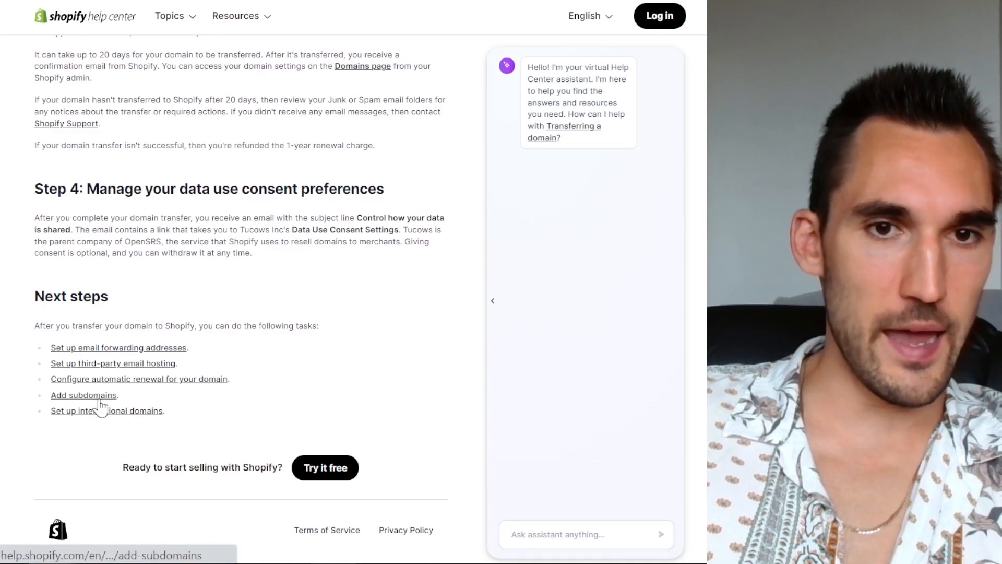
pyautogui.click(83, 395)
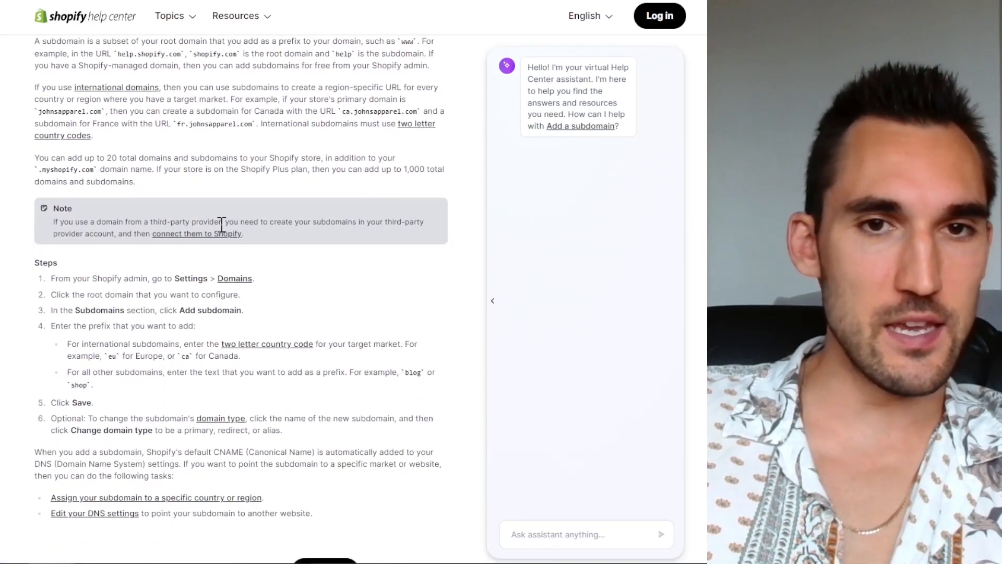
pyautogui.moveTo(196, 232)
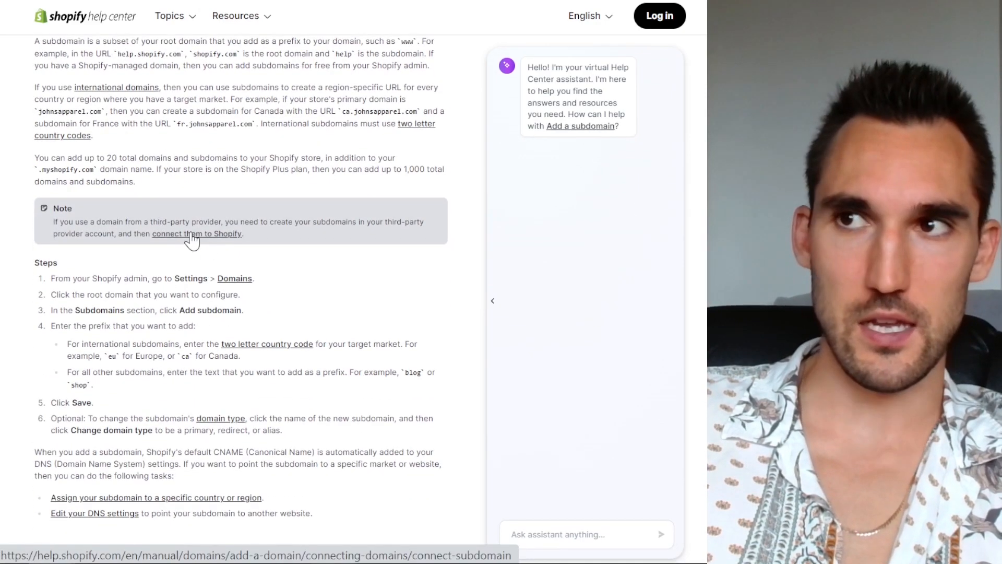
pyautogui.click(197, 233)
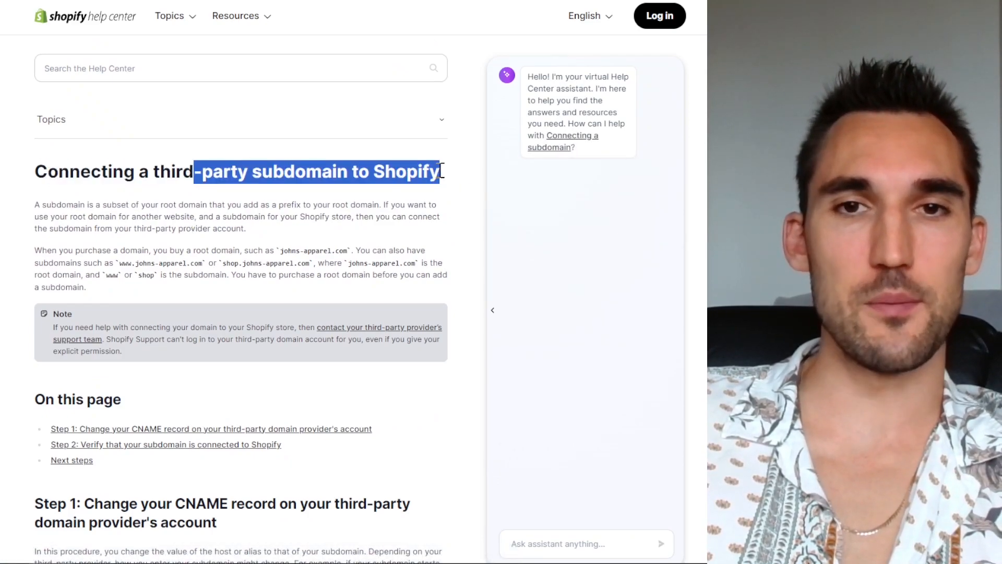
pyautogui.scroll(-3)
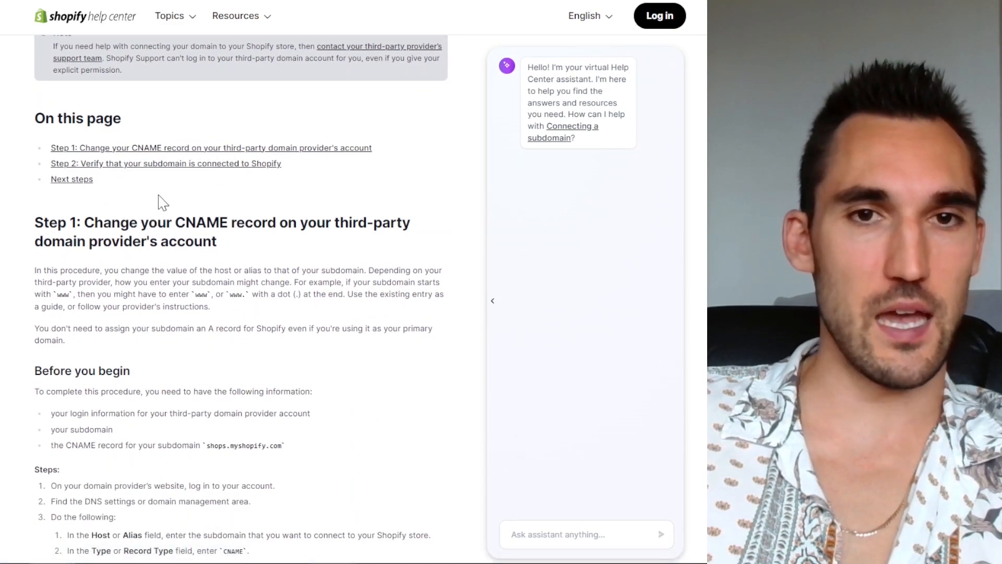
pyautogui.scroll(-3)
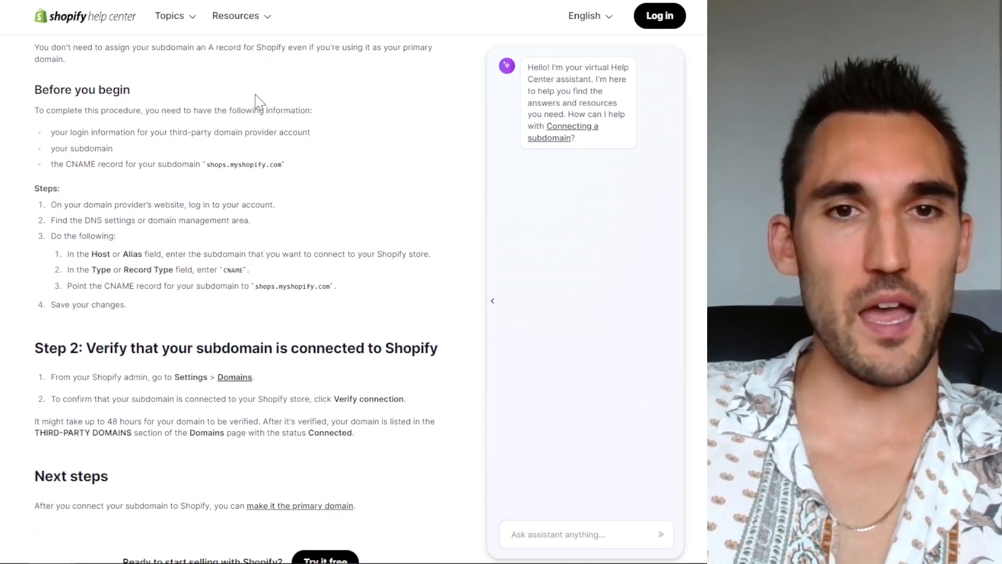
pyautogui.moveTo(115, 186)
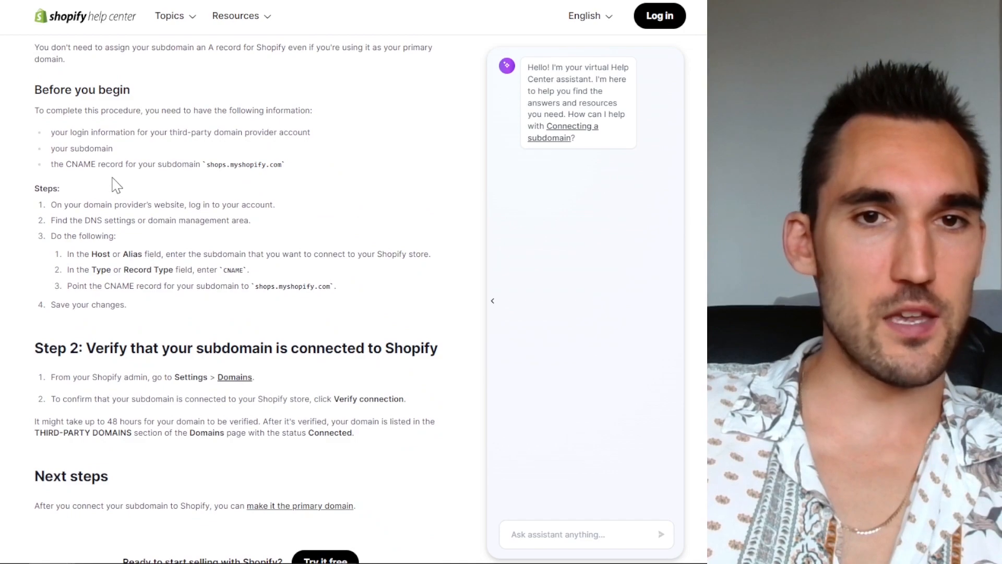
pyautogui.moveTo(187, 205)
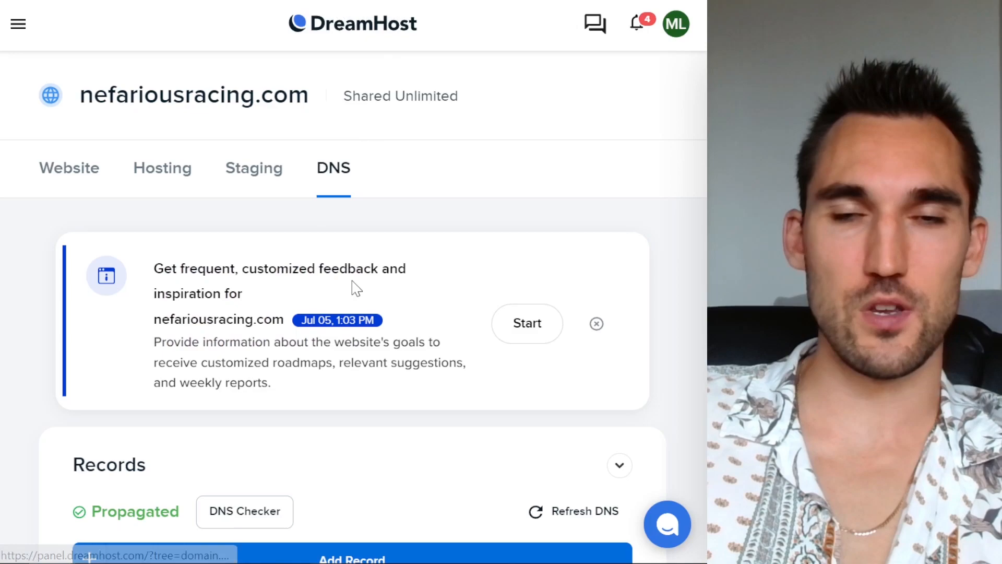
# Start a new CNAME record in the DreamHost DNS records for nefariousracing.com
pyautogui.scroll(-3)
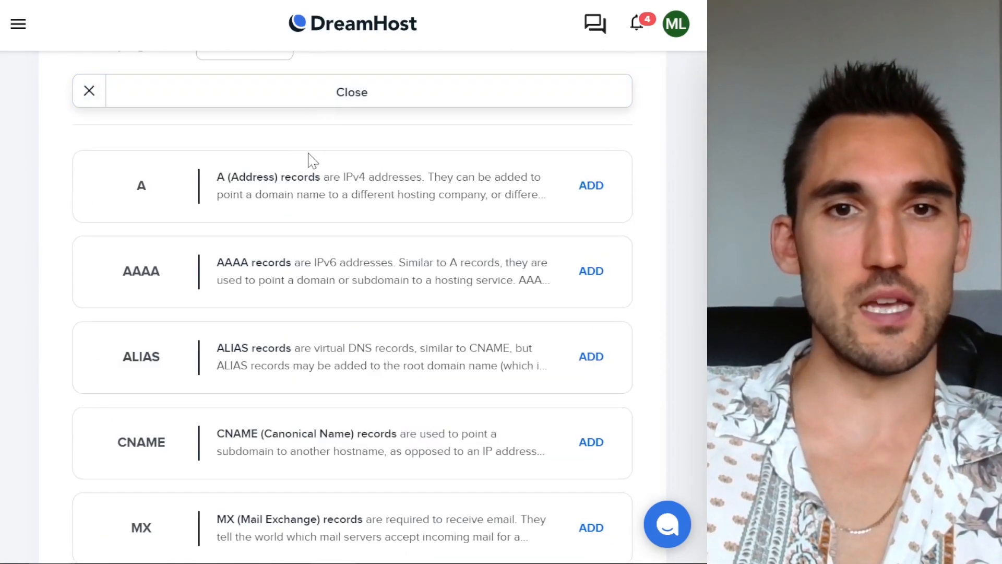
pyautogui.click(590, 442)
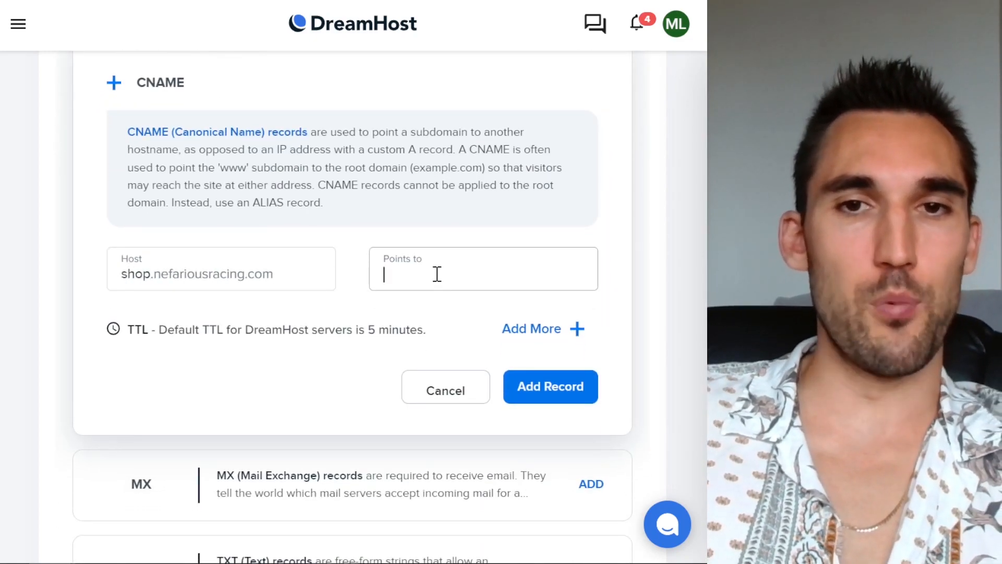
# Point the shop CNAME record to shops.myshopify.com and add it
pyautogui.write('shops.myshopify.com')
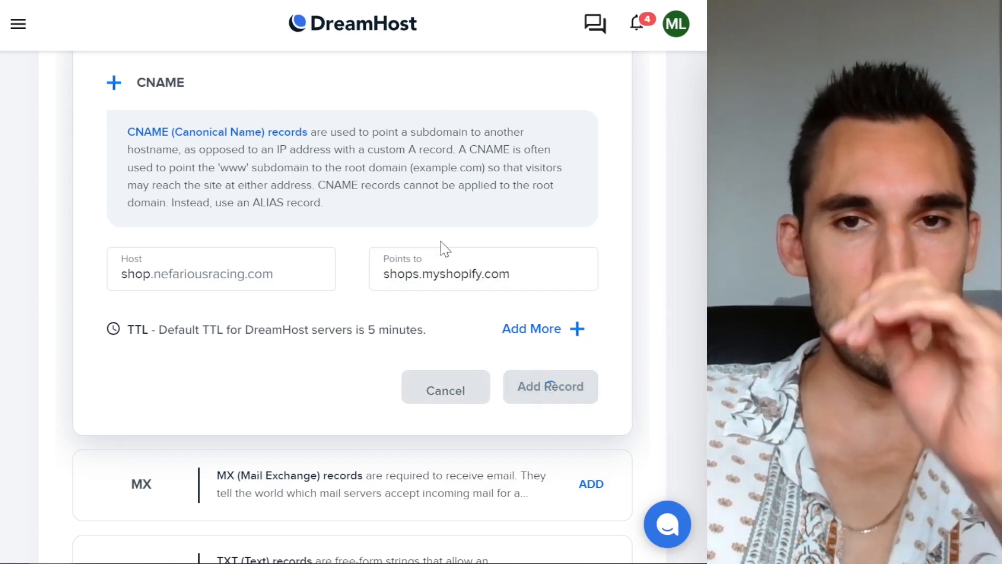
pyautogui.click(550, 387)
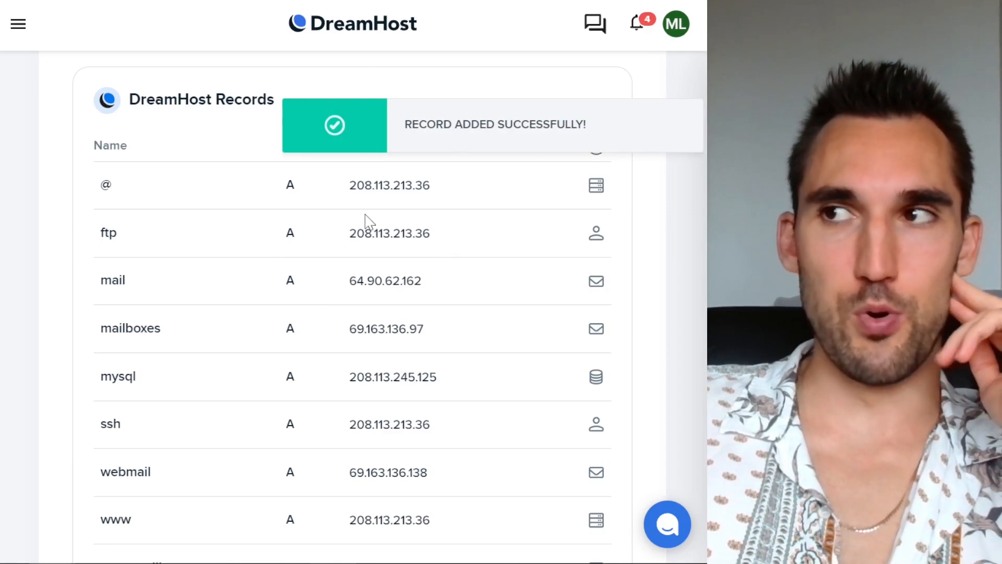
pyautogui.moveTo(214, 347)
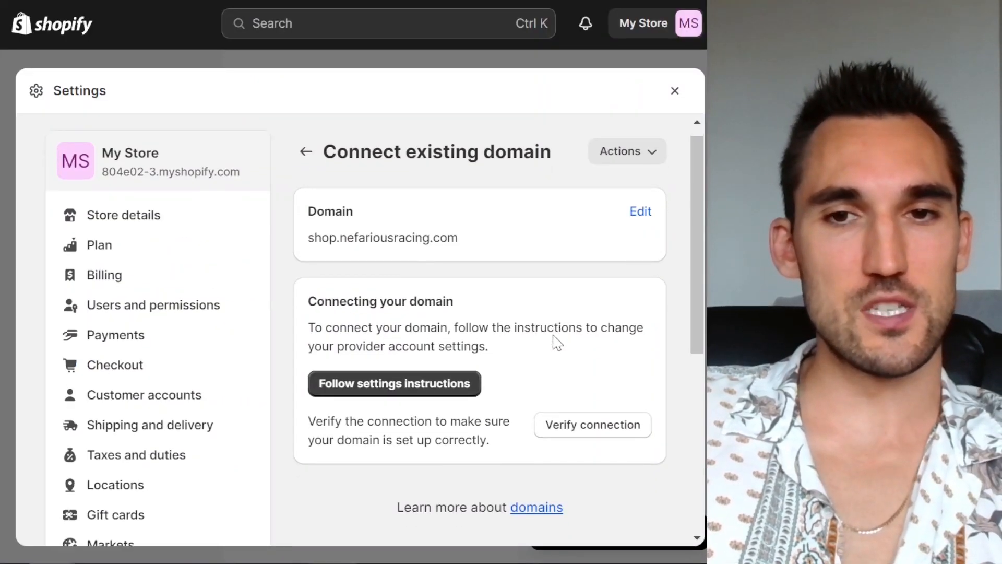
# Verify the connection; Shopify still reports the CNAME empty and the connection incomplete
pyautogui.click(591, 424)
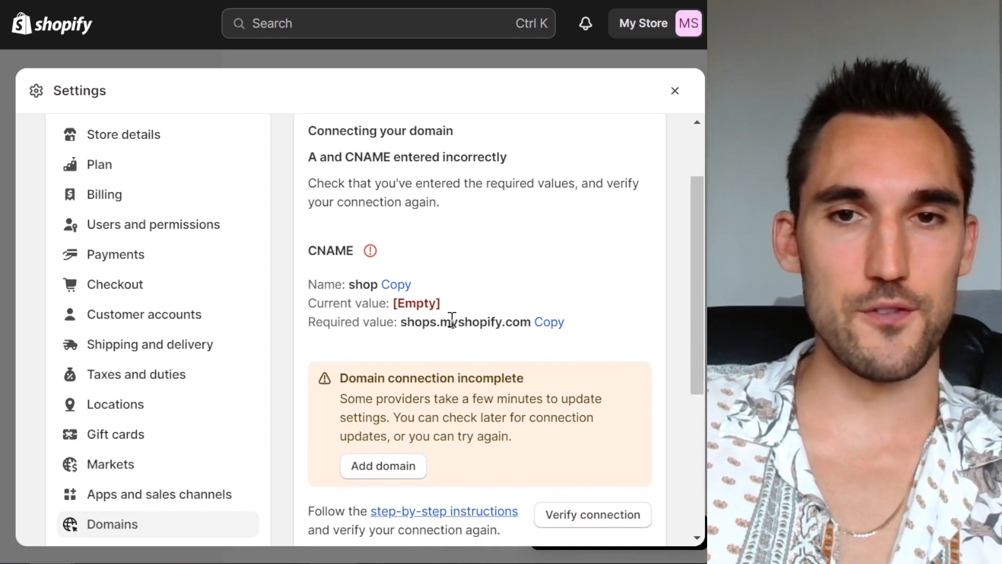
pyautogui.moveTo(488, 239)
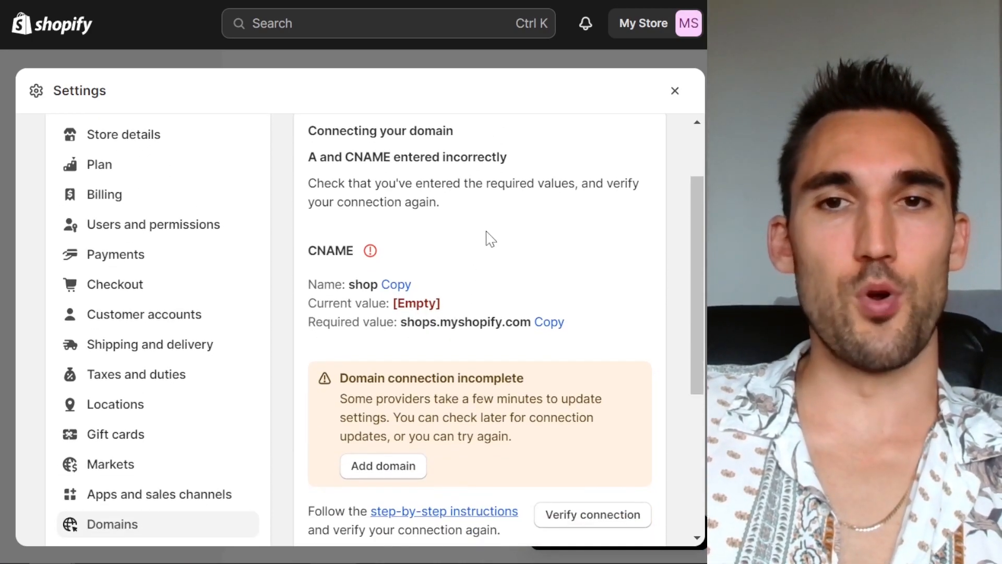
pyautogui.moveTo(466, 301)
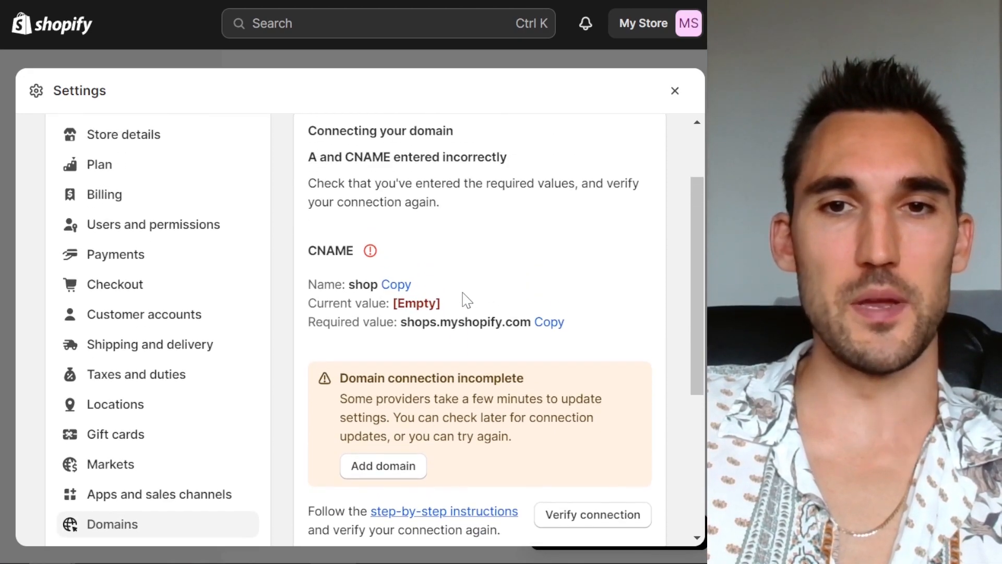
pyautogui.moveTo(499, 249)
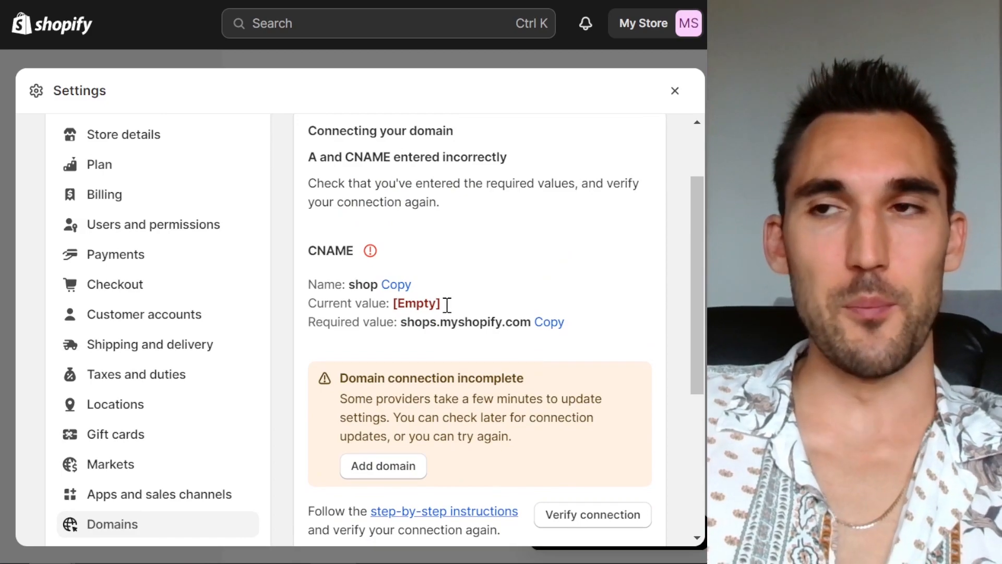
pyautogui.moveTo(569, 514)
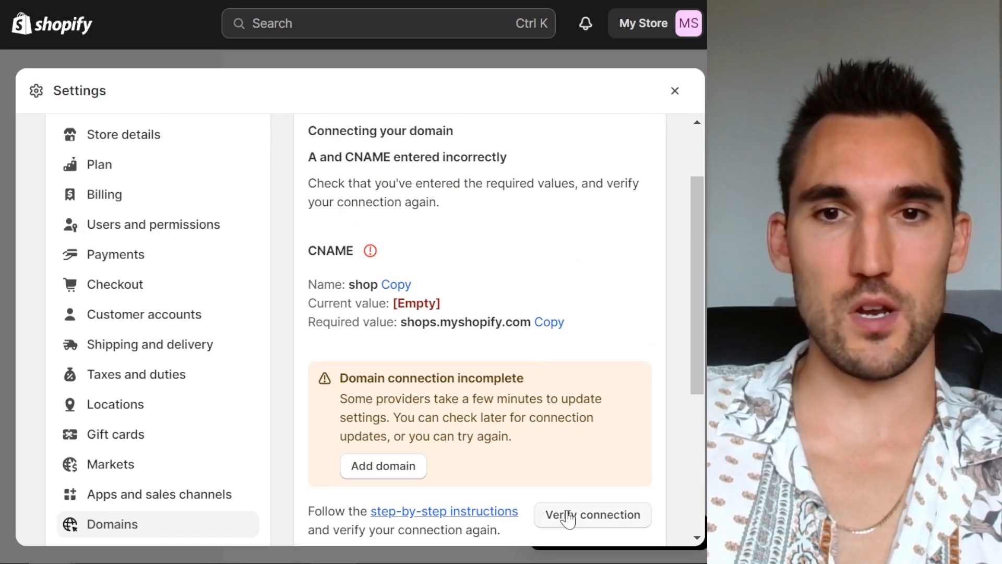
pyautogui.moveTo(607, 520)
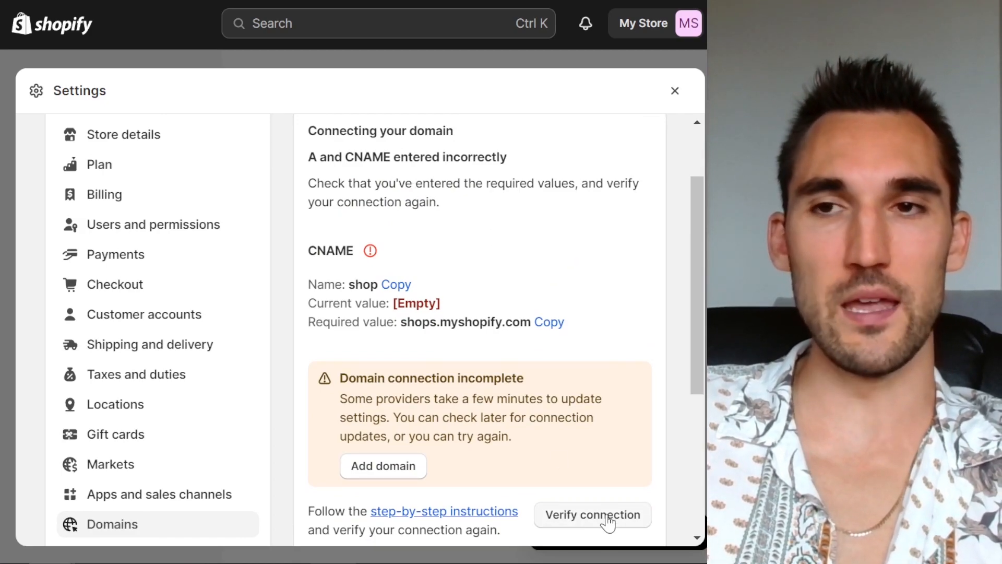
# Re-verify until shop.nefariousracing.com shows connected, then select the connected domain name
pyautogui.click(592, 514)
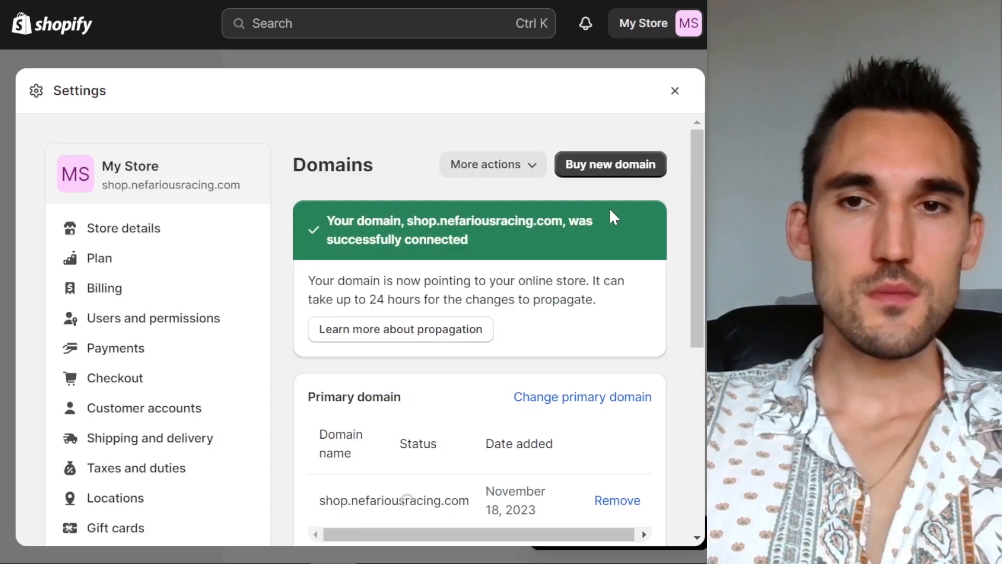
pyautogui.scroll(-3)
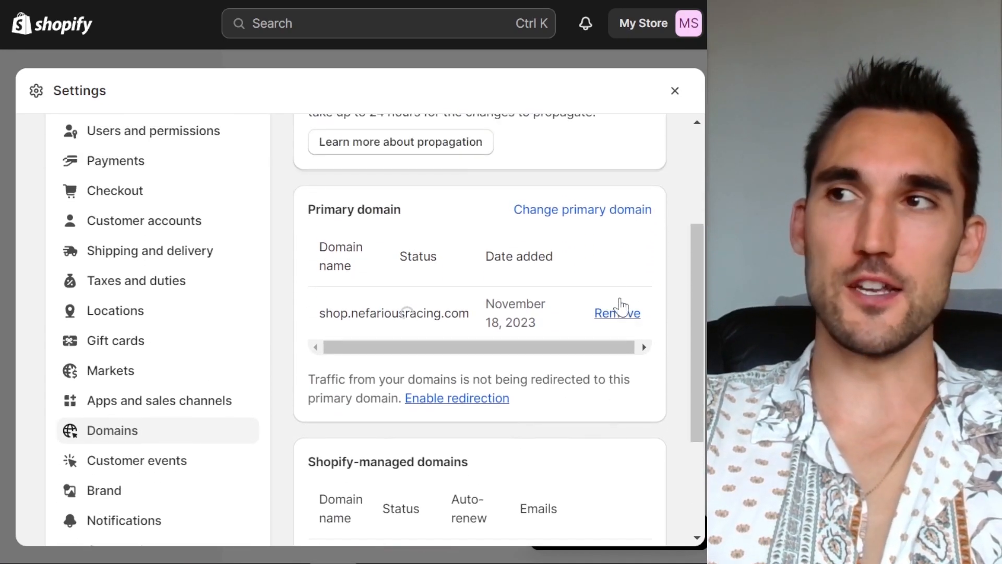
pyautogui.scroll(3)
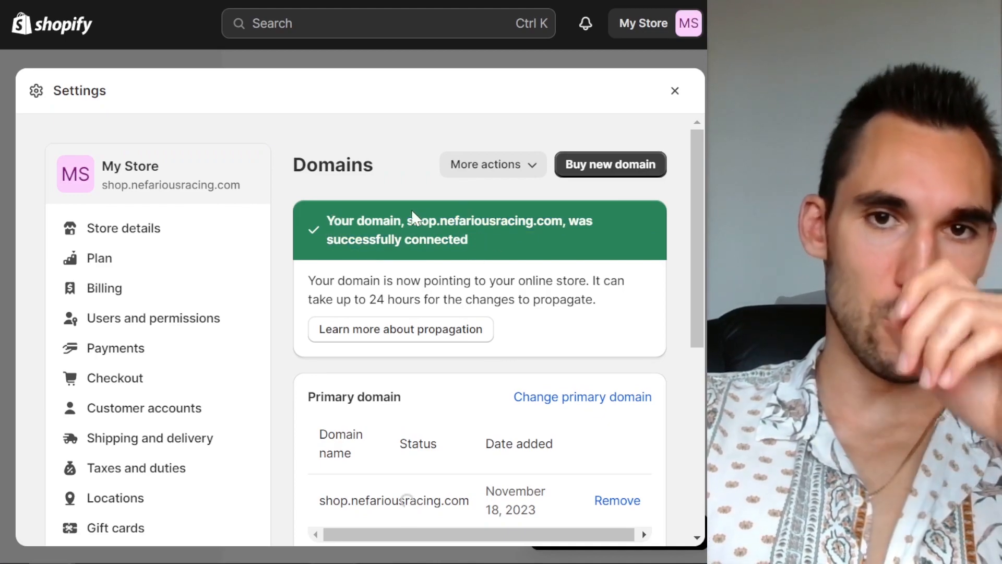
pyautogui.doubleClick(485, 220)
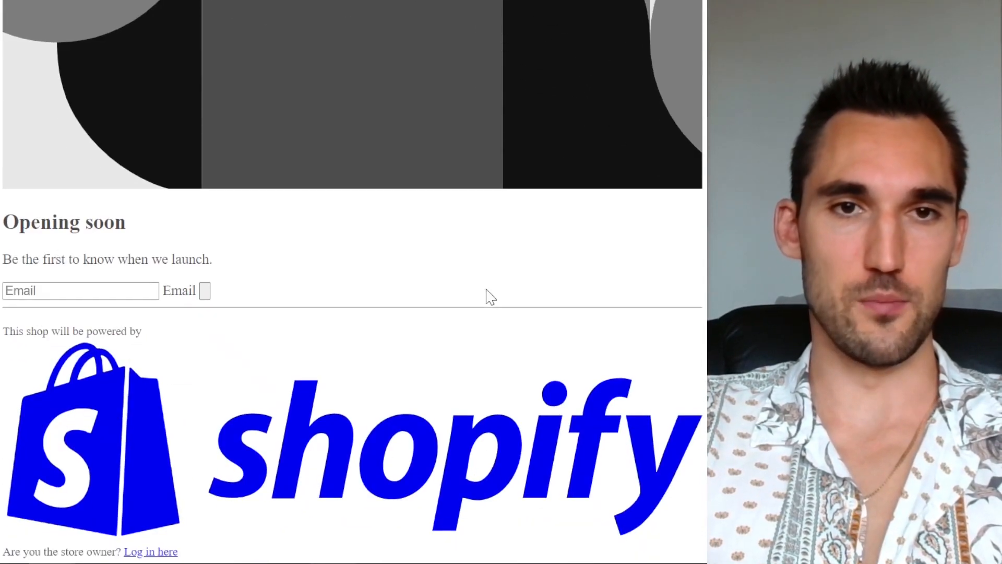
# Get past the Opening soon page so the My Store storefront loads at the domain
pyautogui.click(150, 551)
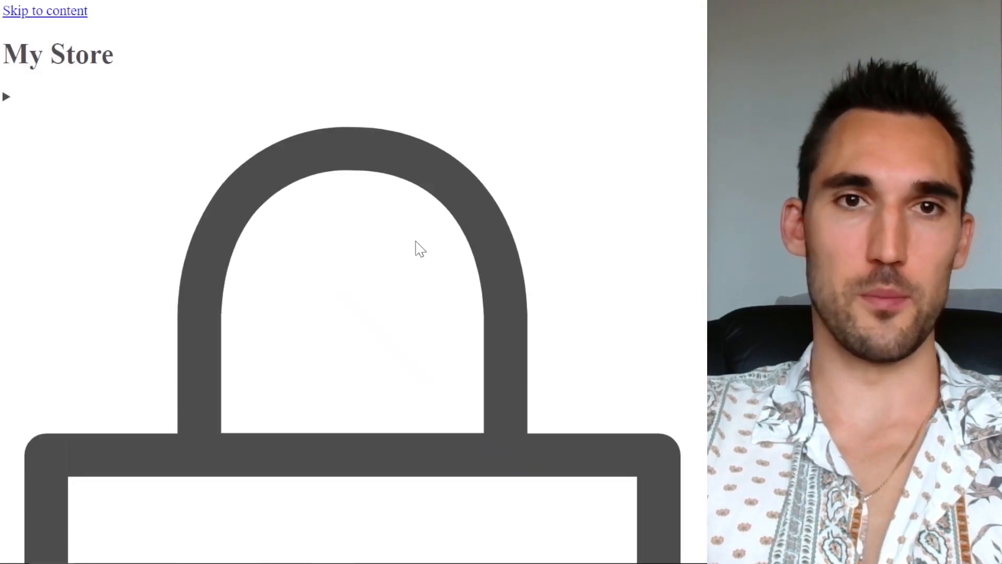
pyautogui.moveTo(217, 150)
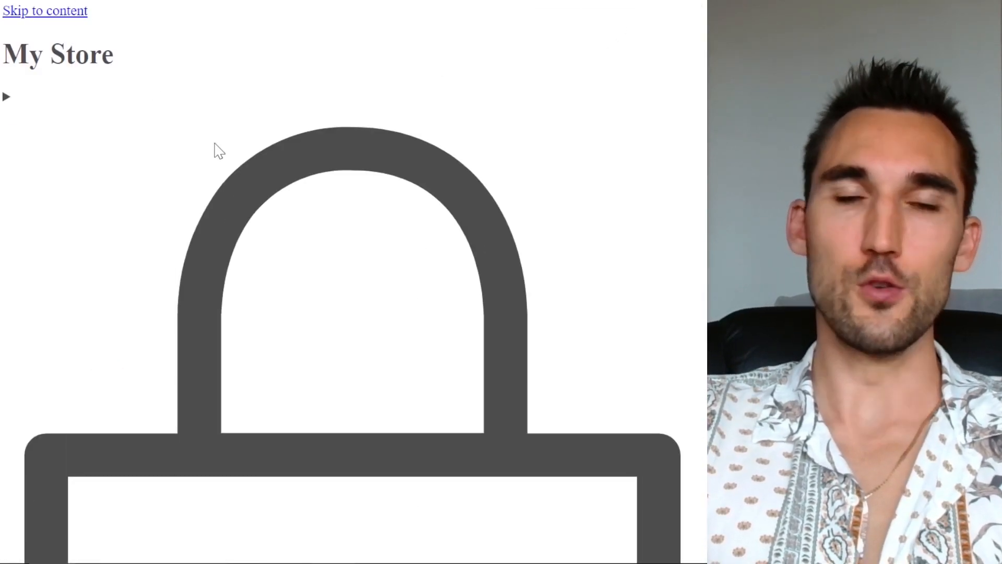